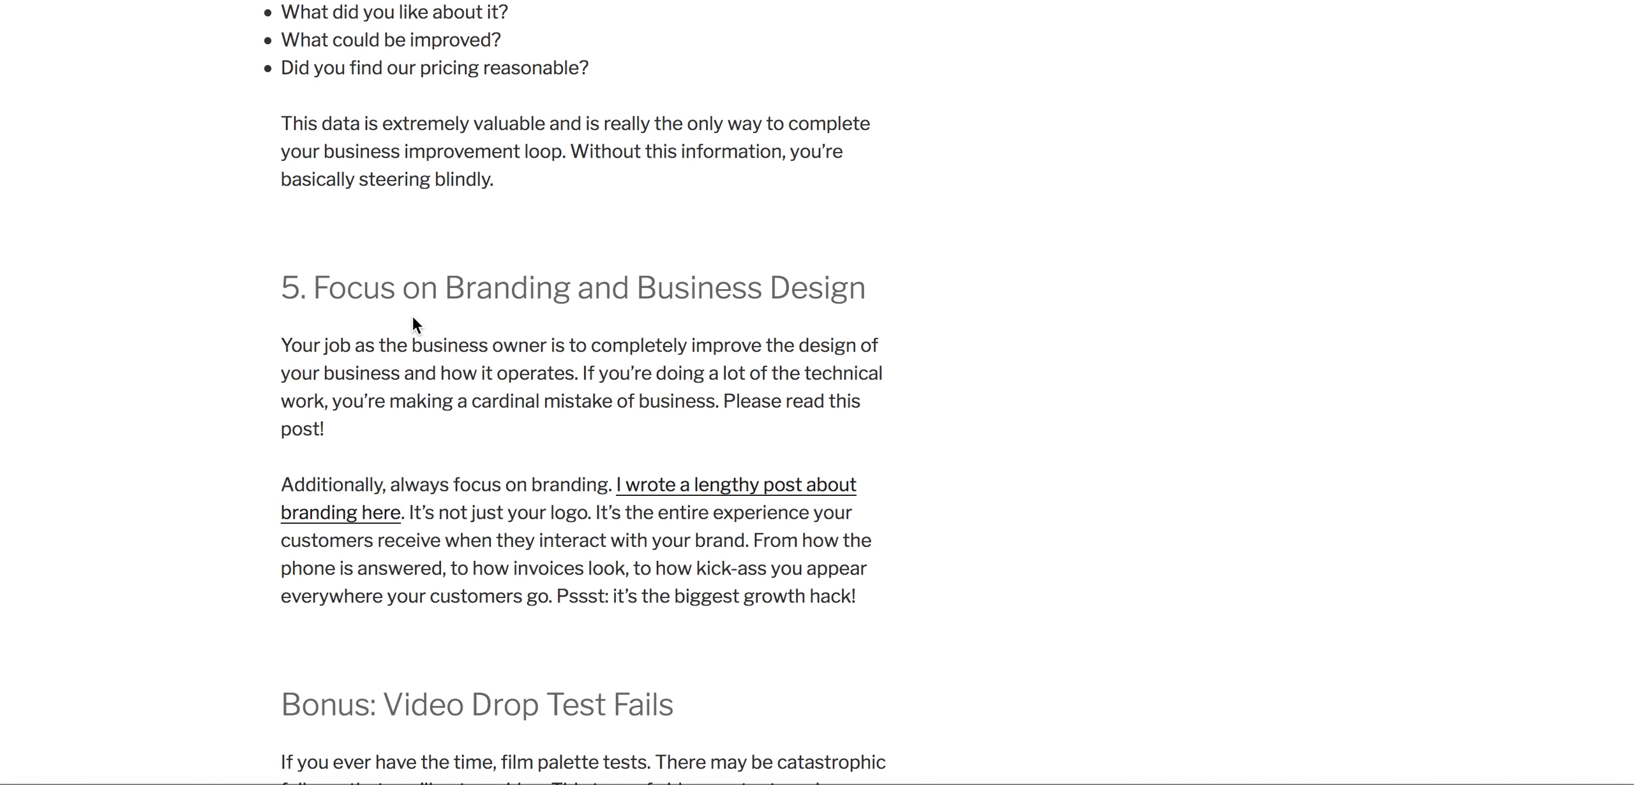
scroll("up", 3)
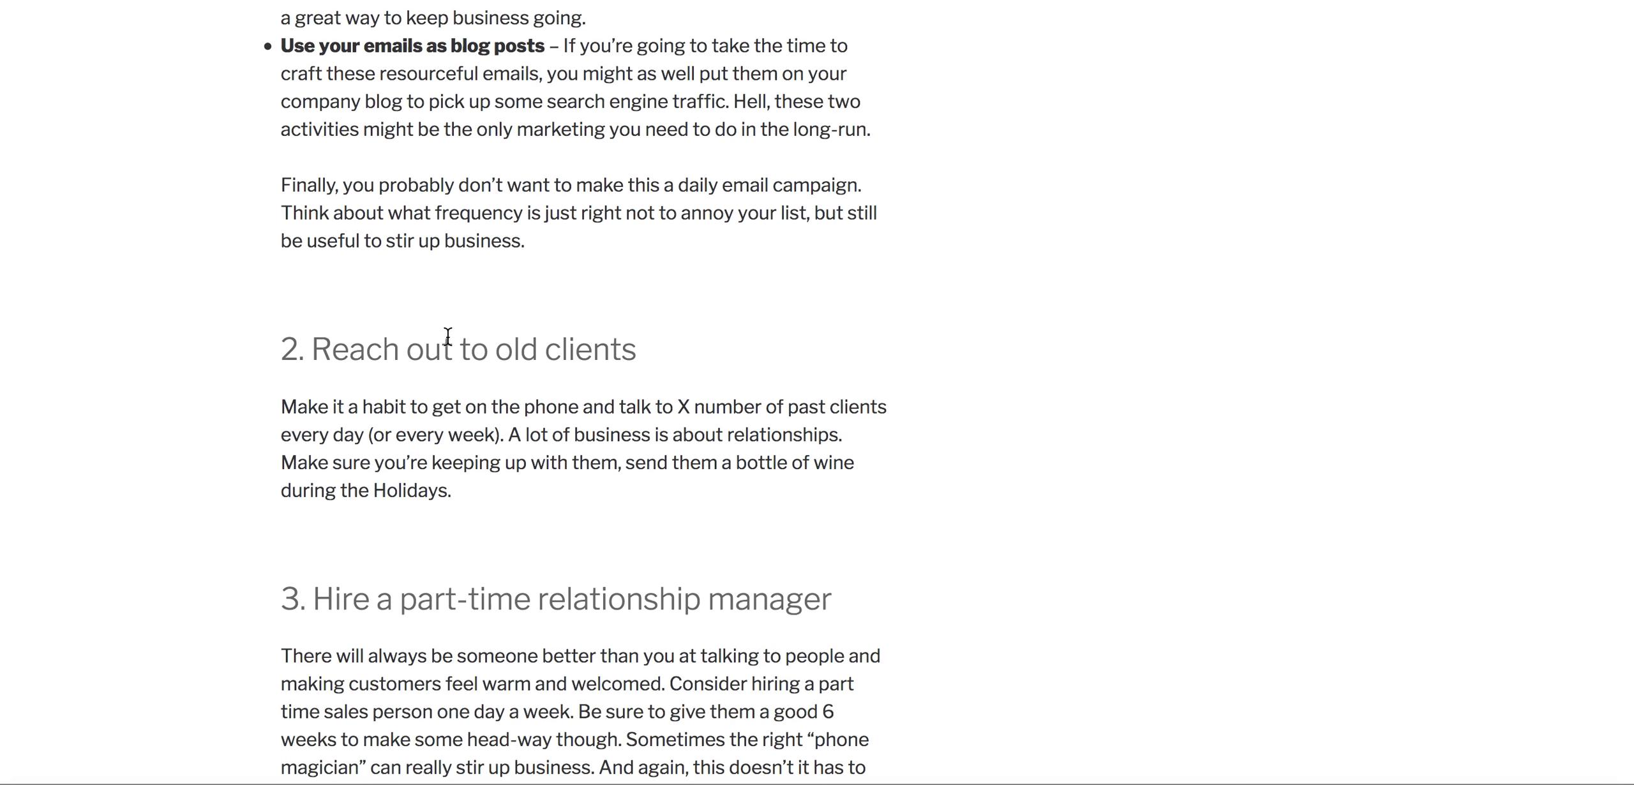
scroll("up", 3)
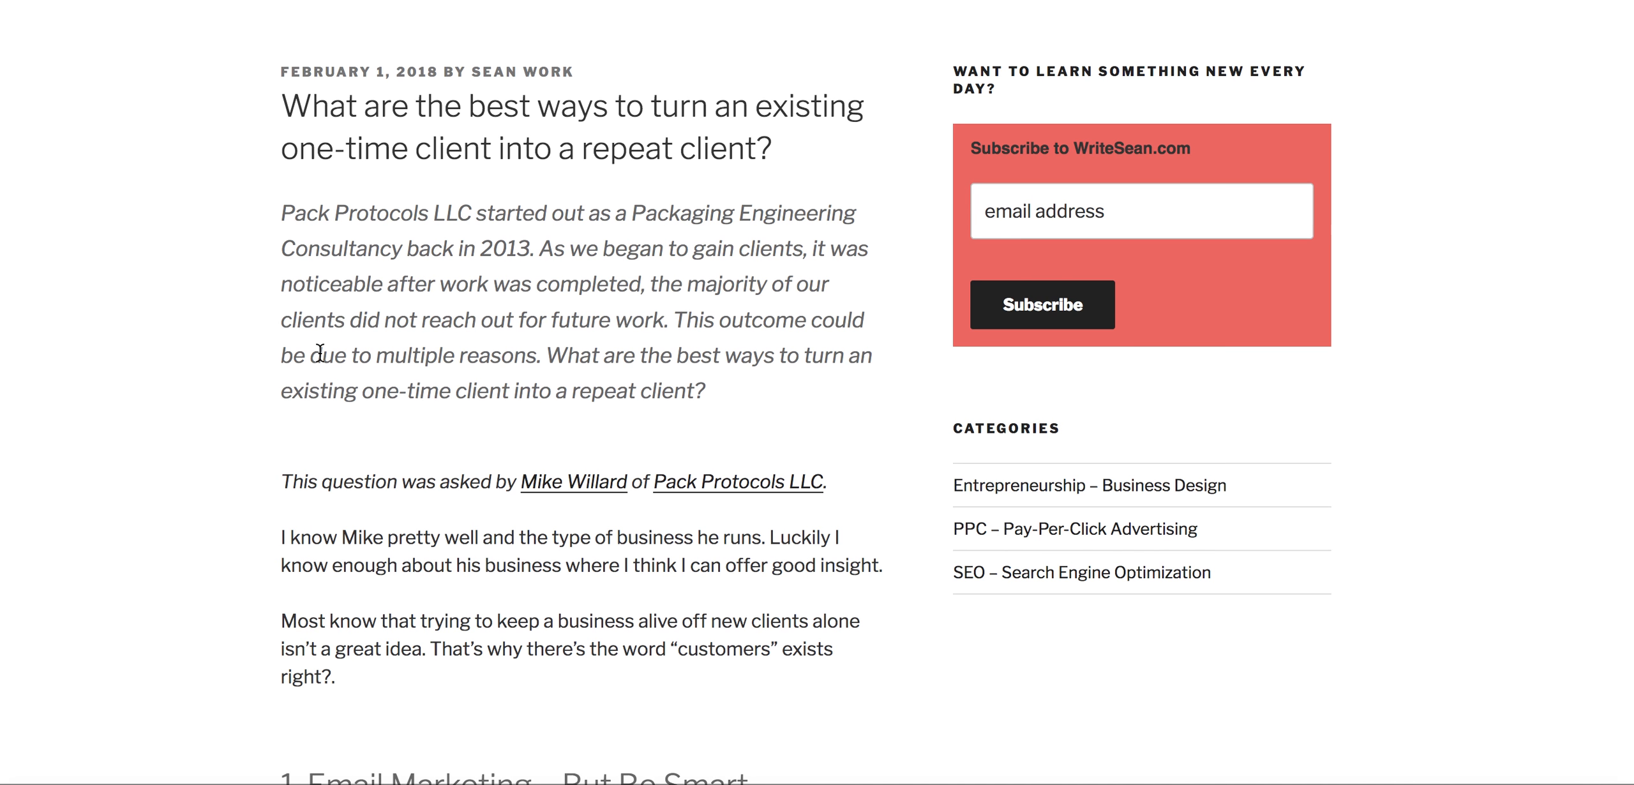
scroll("down", 3)
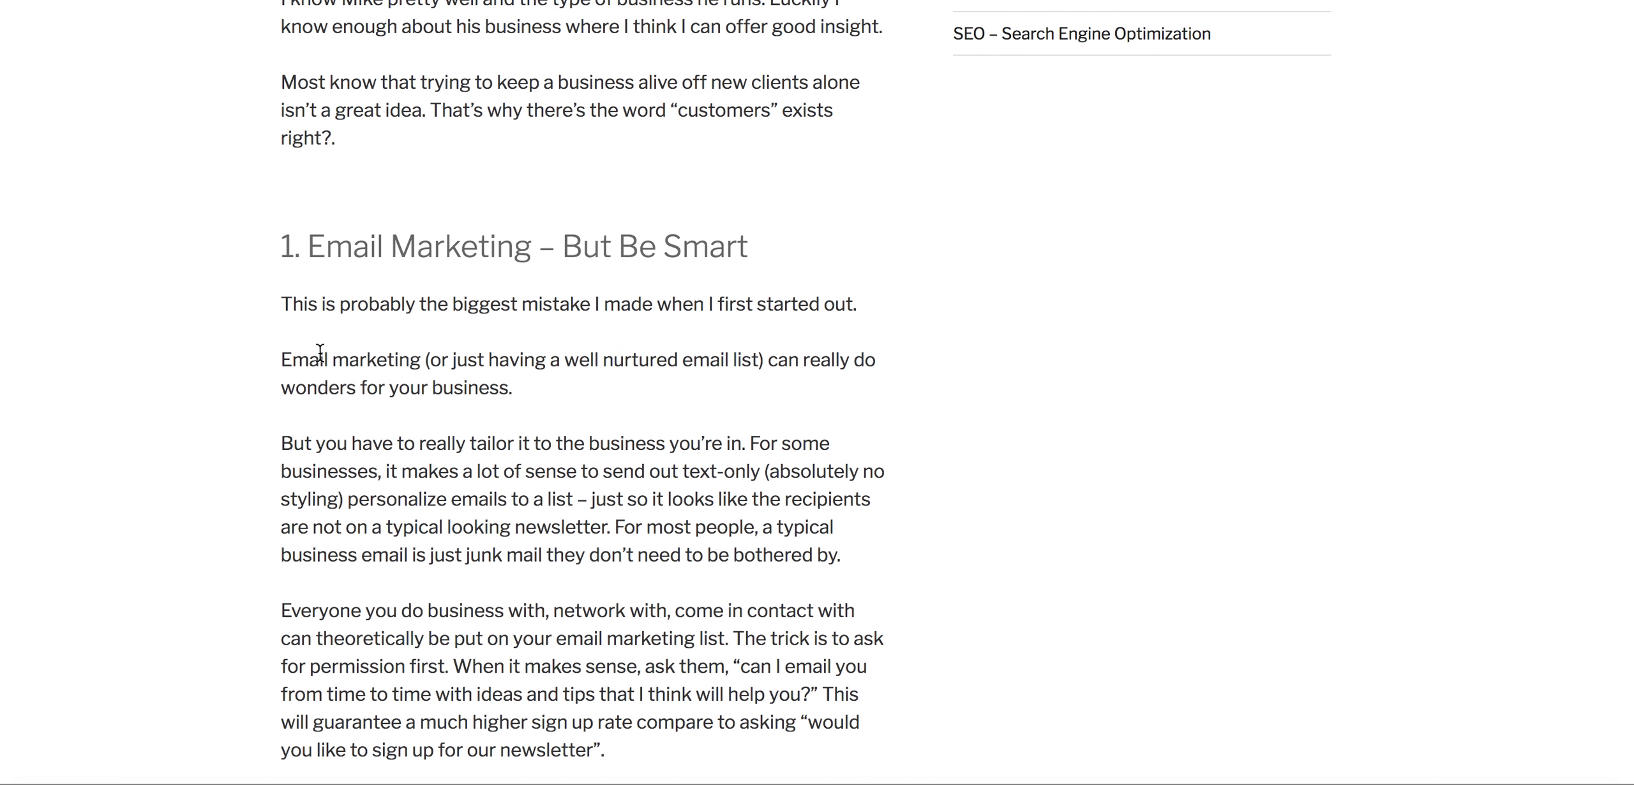
scroll("down", 3)
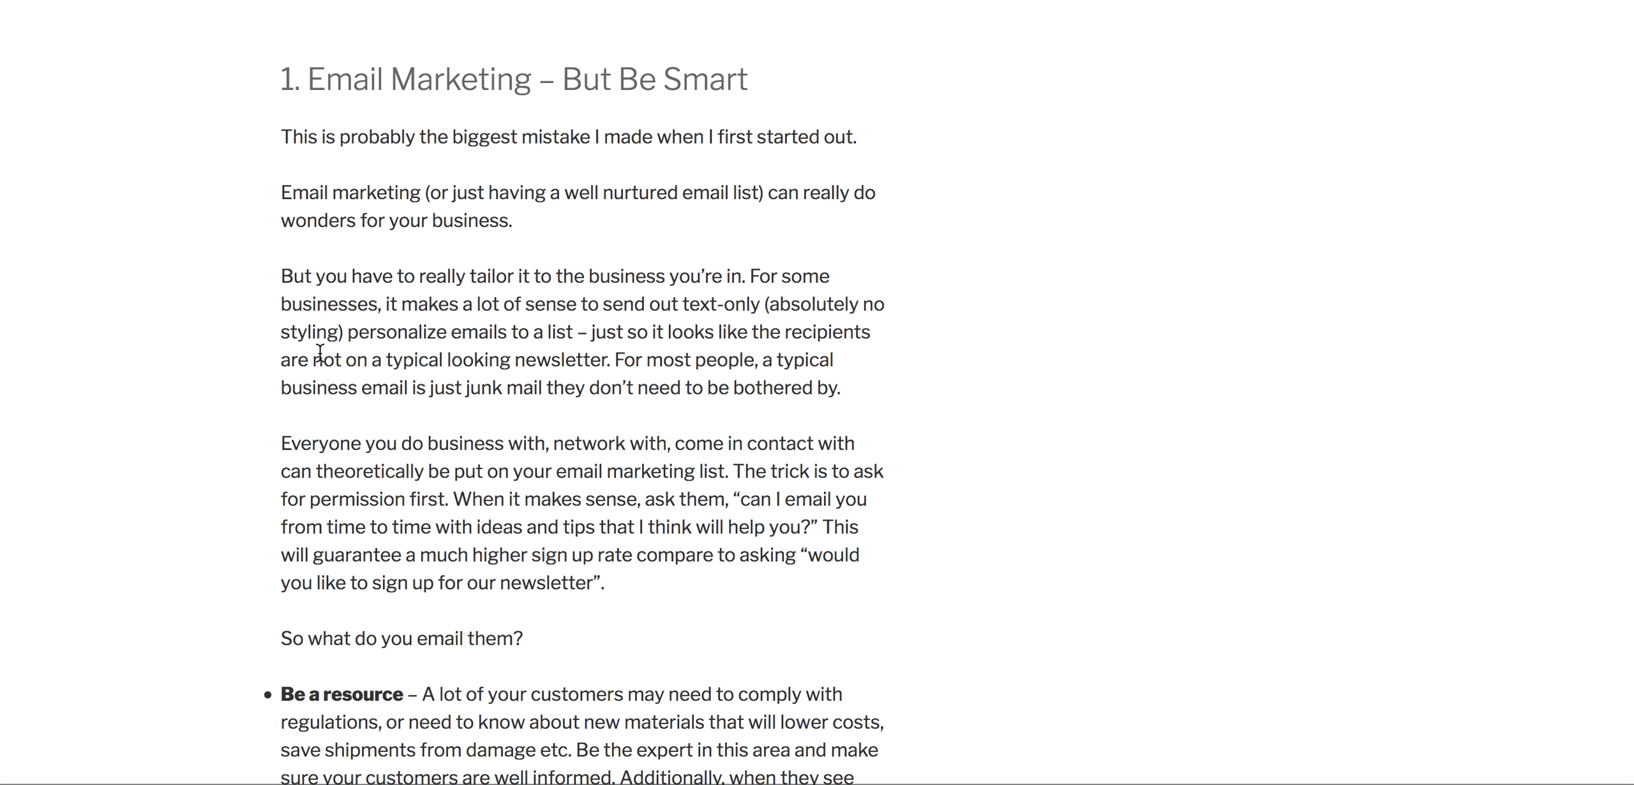
scroll("down", 3)
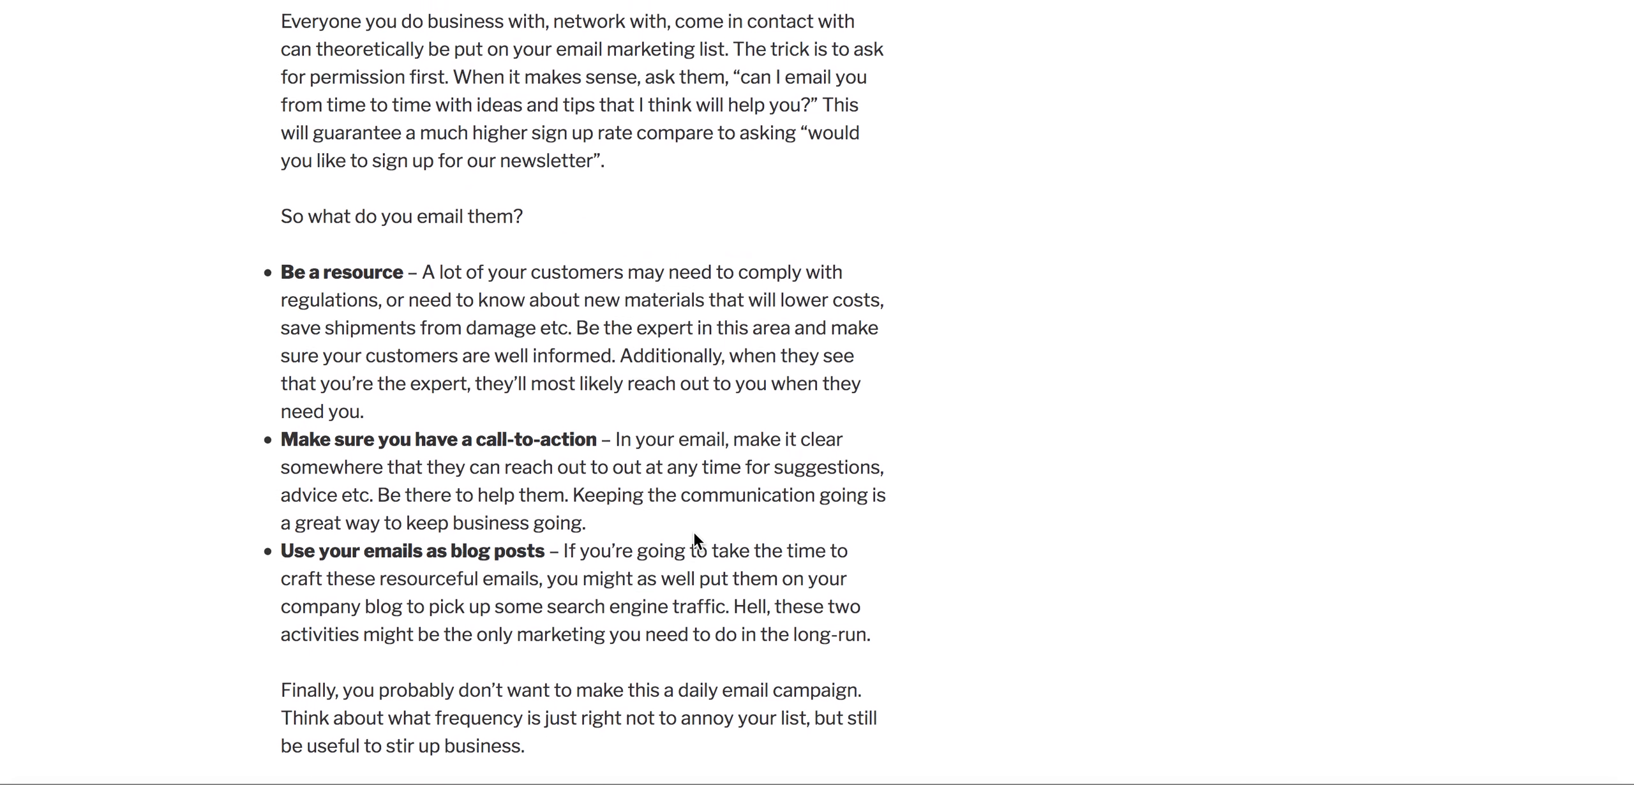
scroll("down", 3)
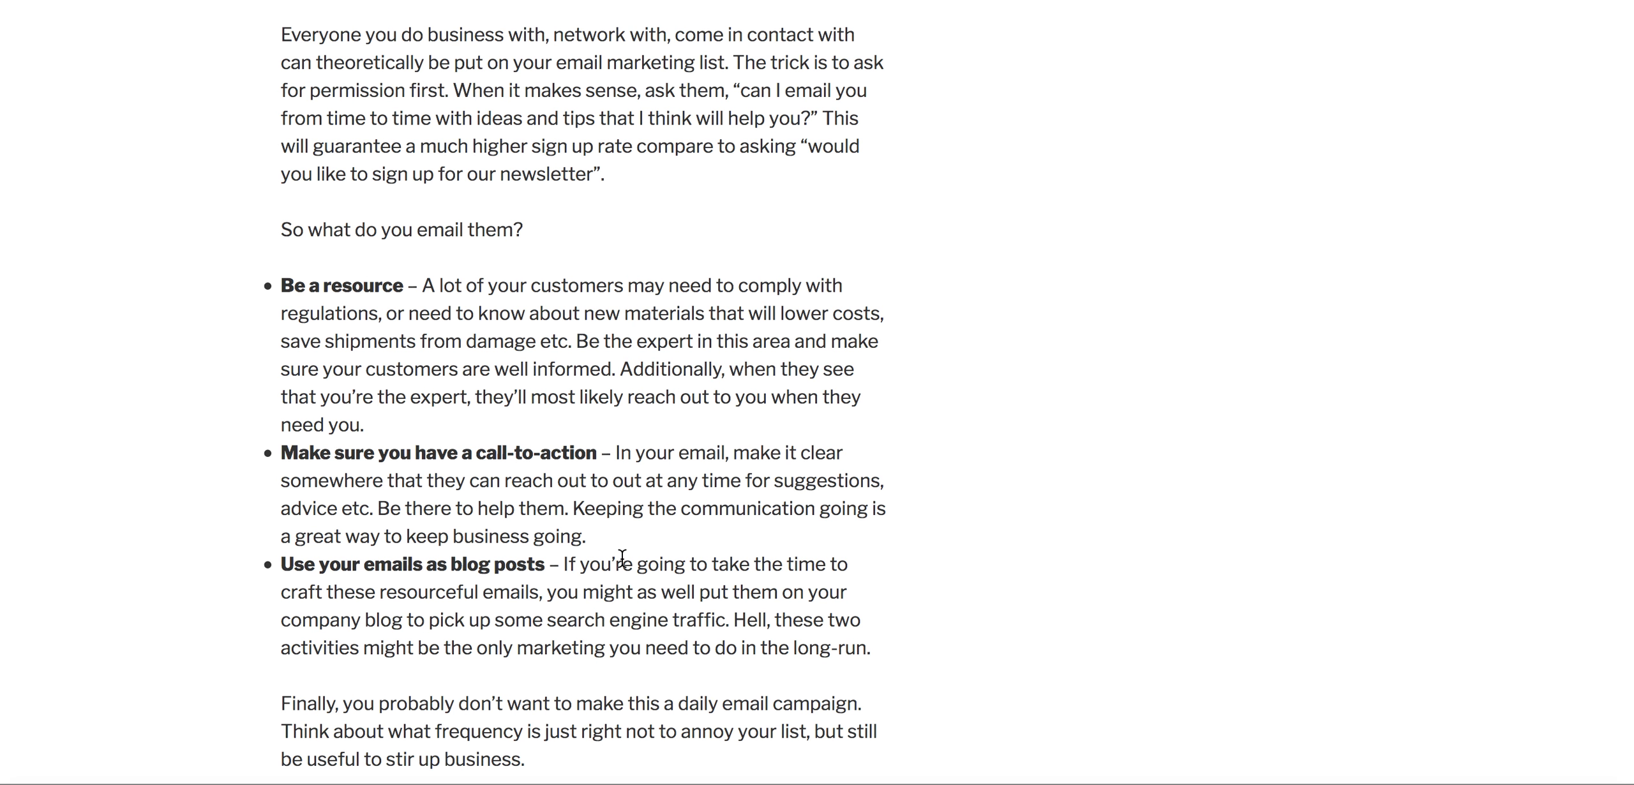
scroll("down", 3)
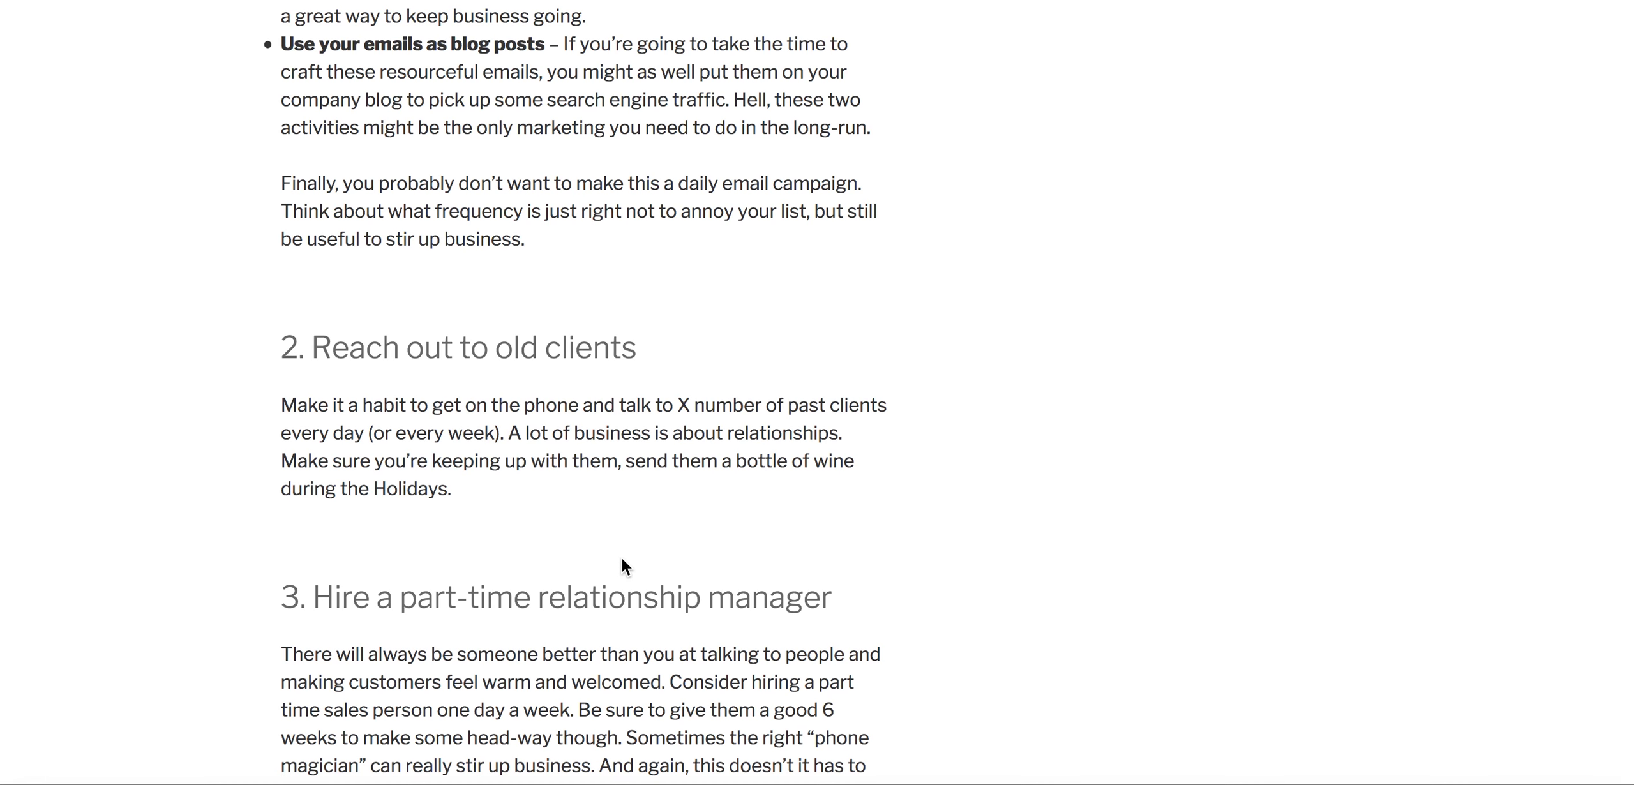
scroll("down", 3)
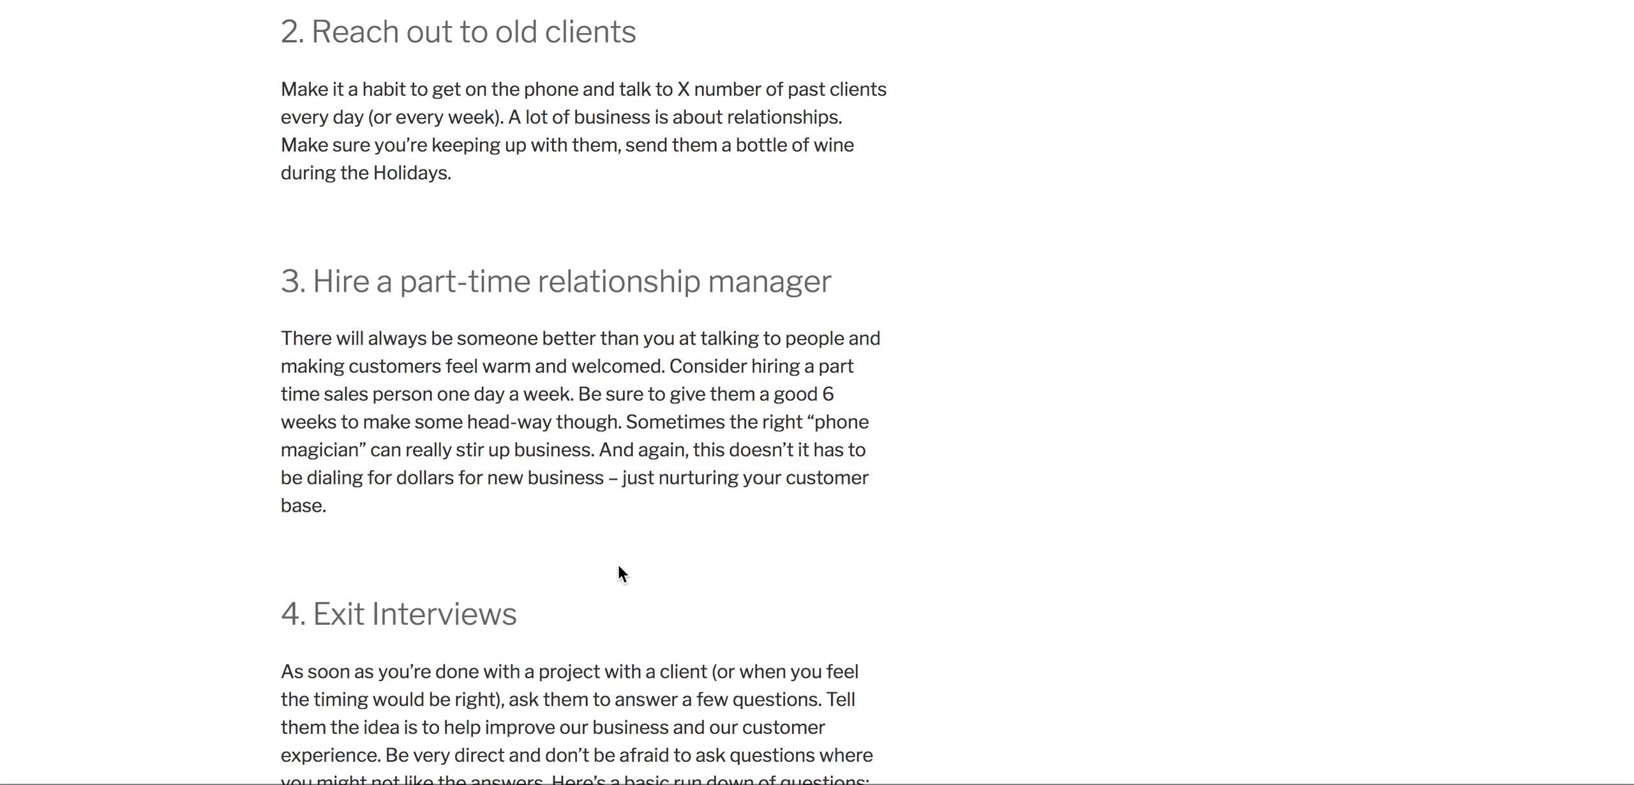
mouse_move(740, 615)
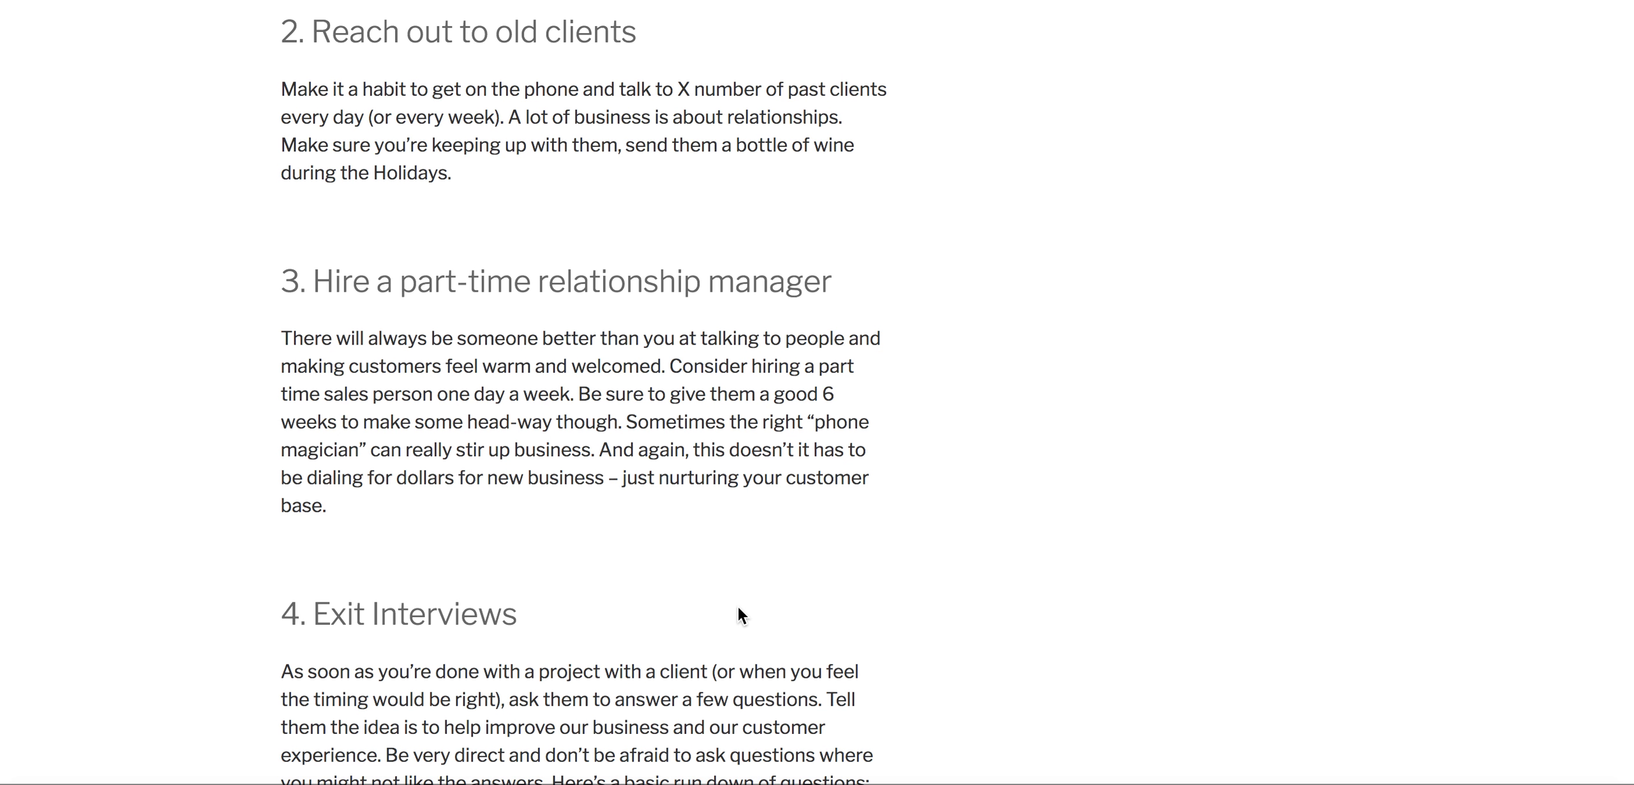
scroll("down", 3)
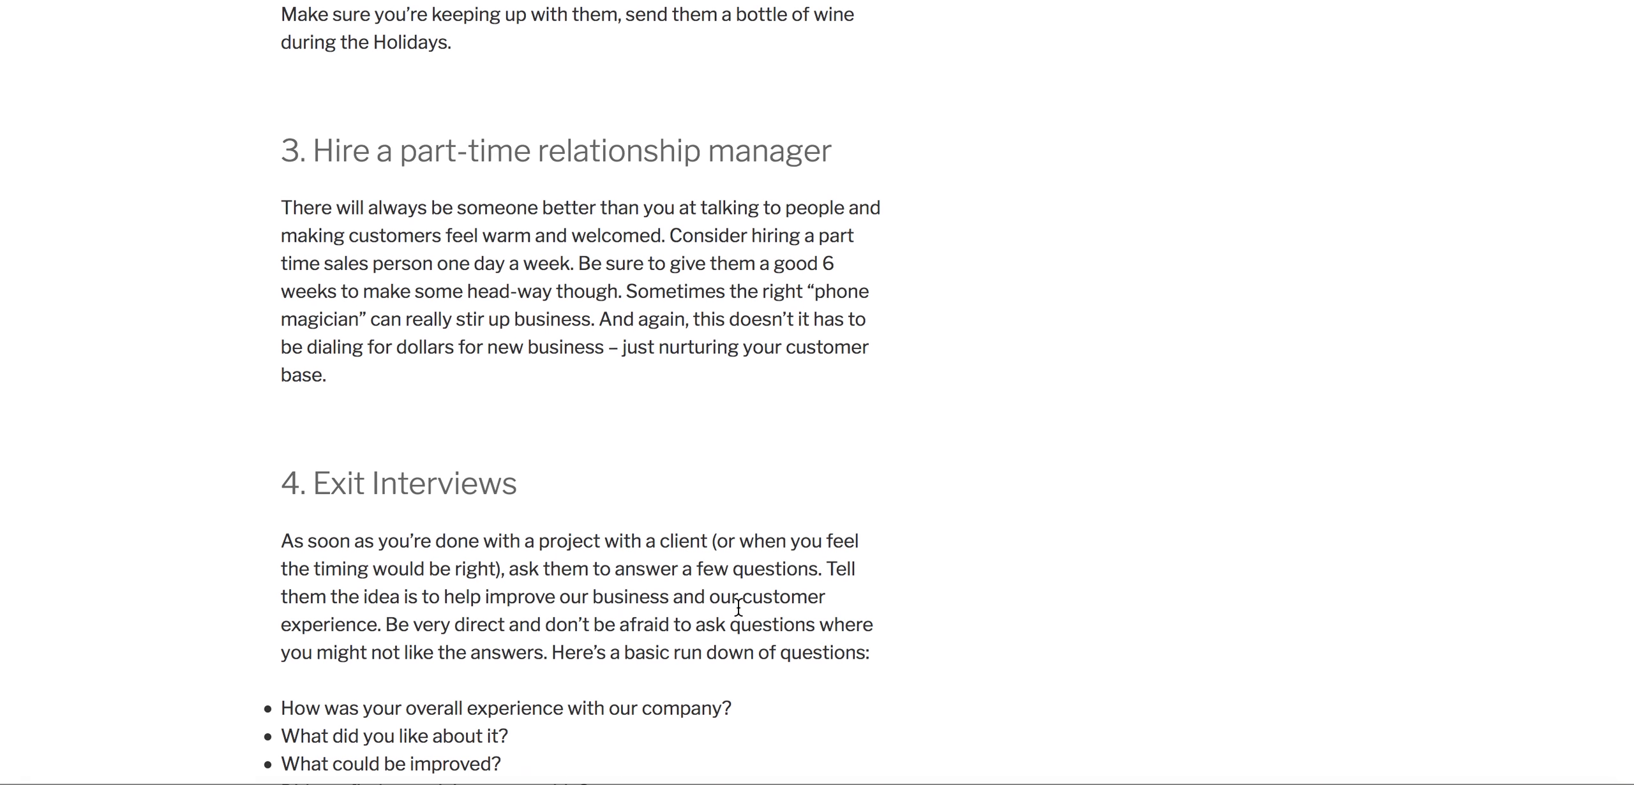
scroll("down", 3)
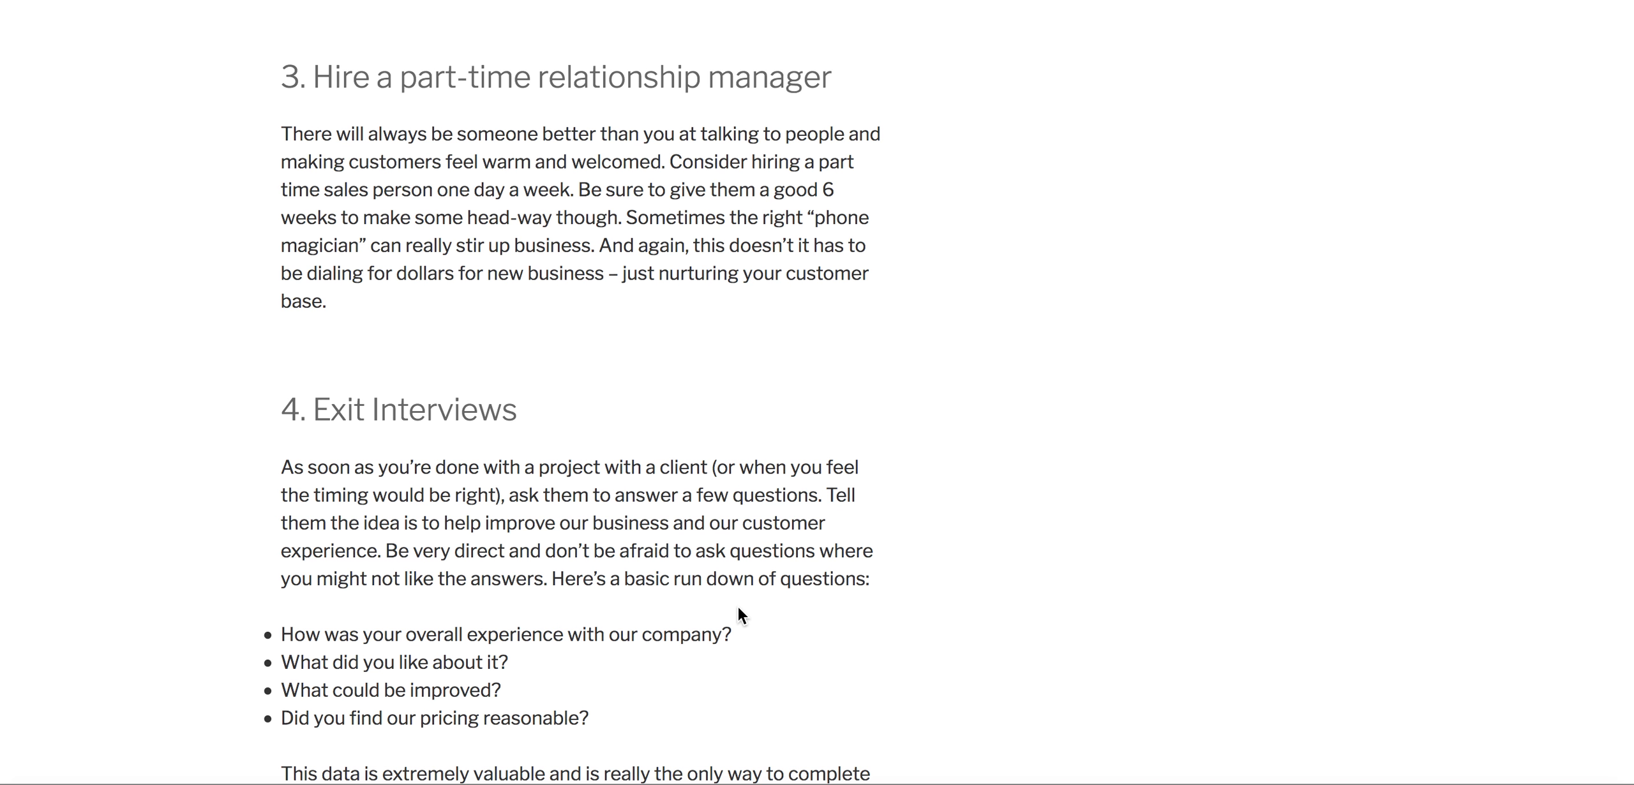
mouse_move(424, 202)
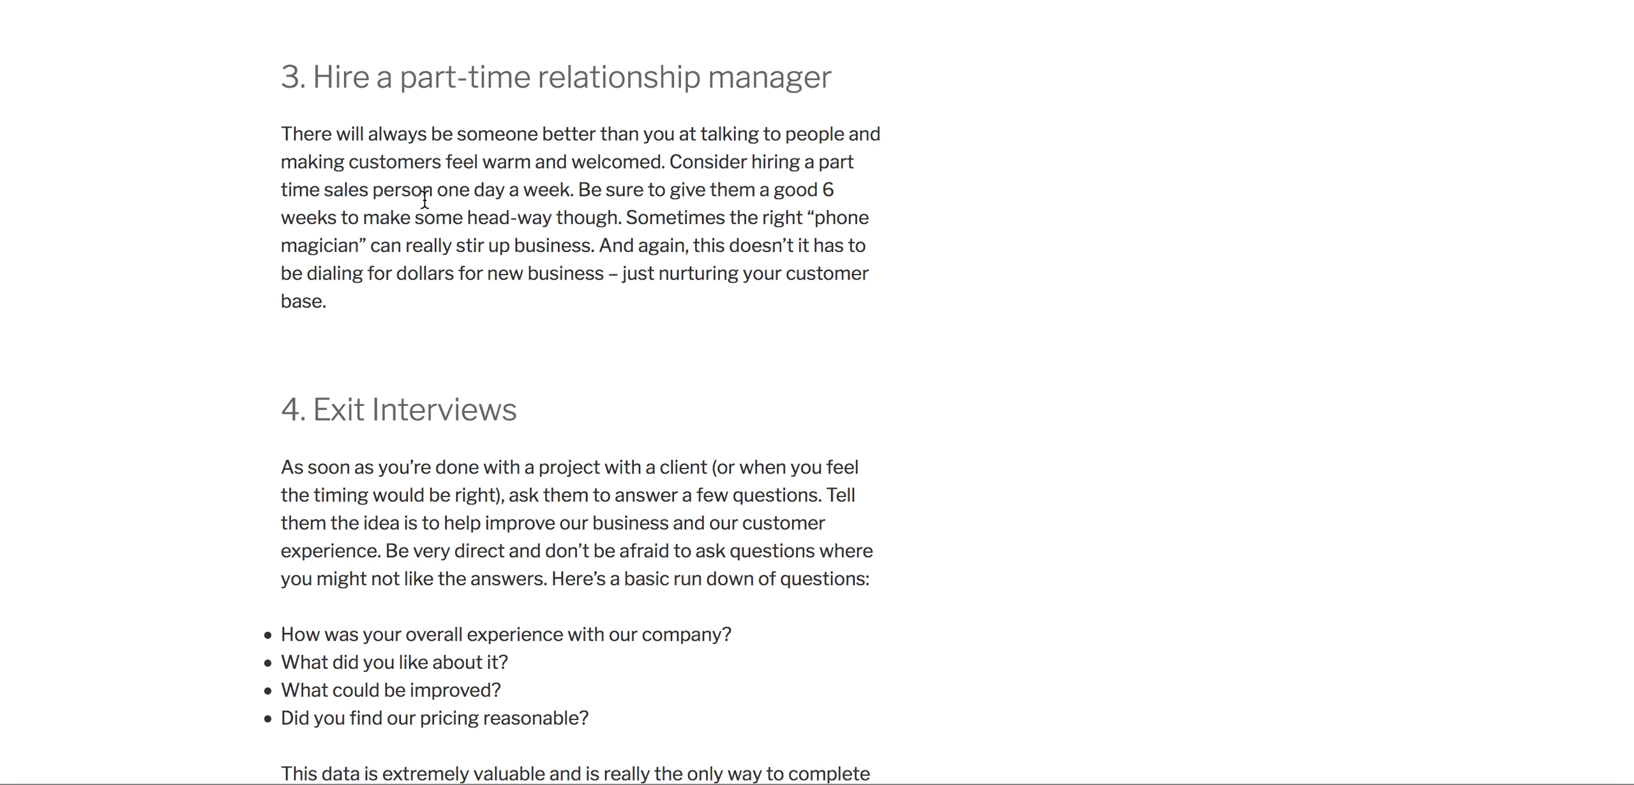
scroll("down", 3)
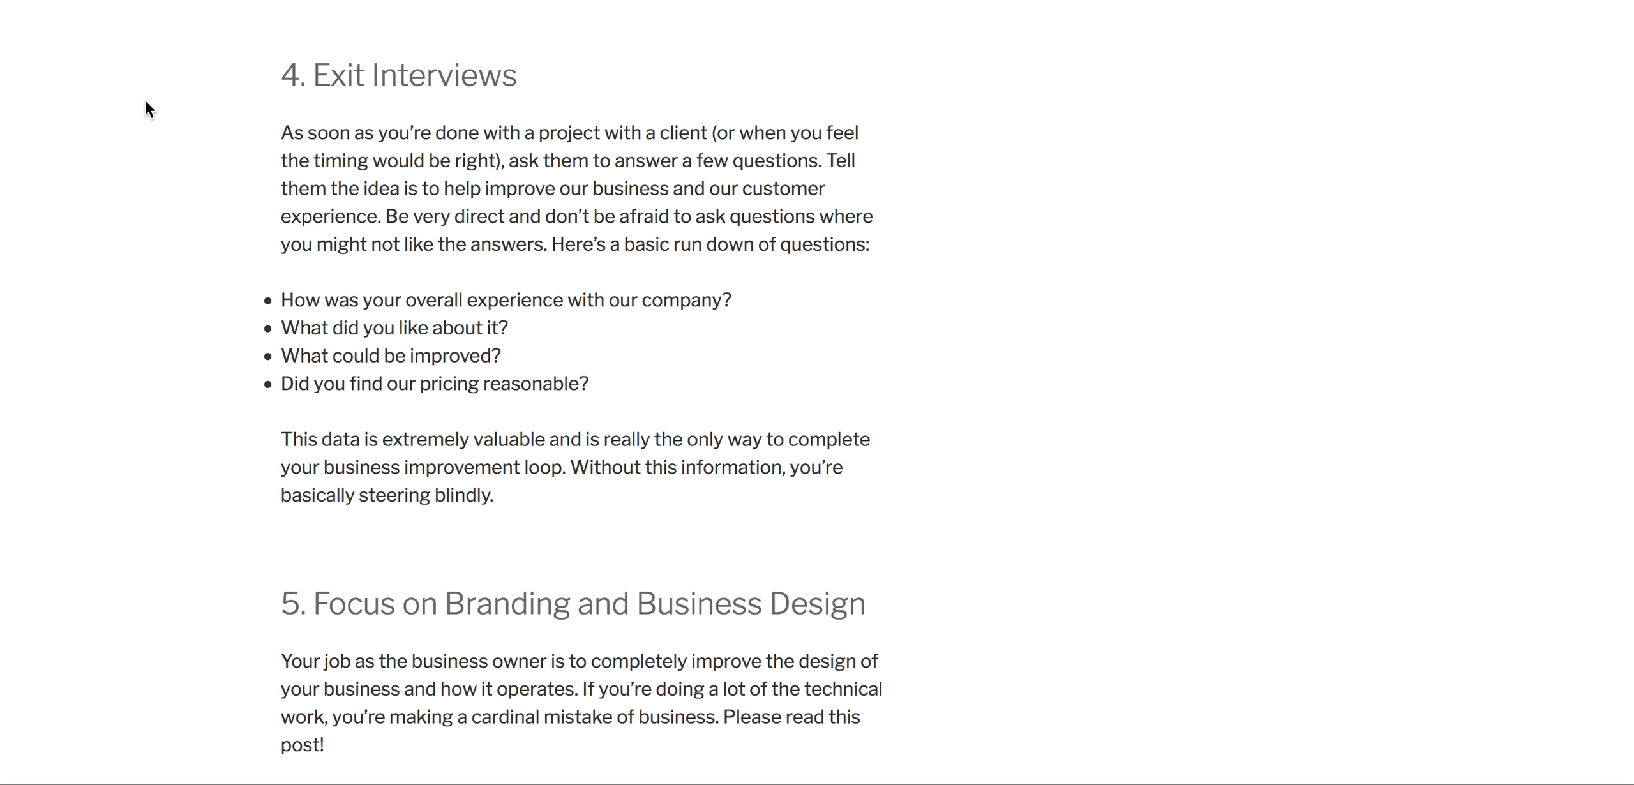
scroll("down", 3)
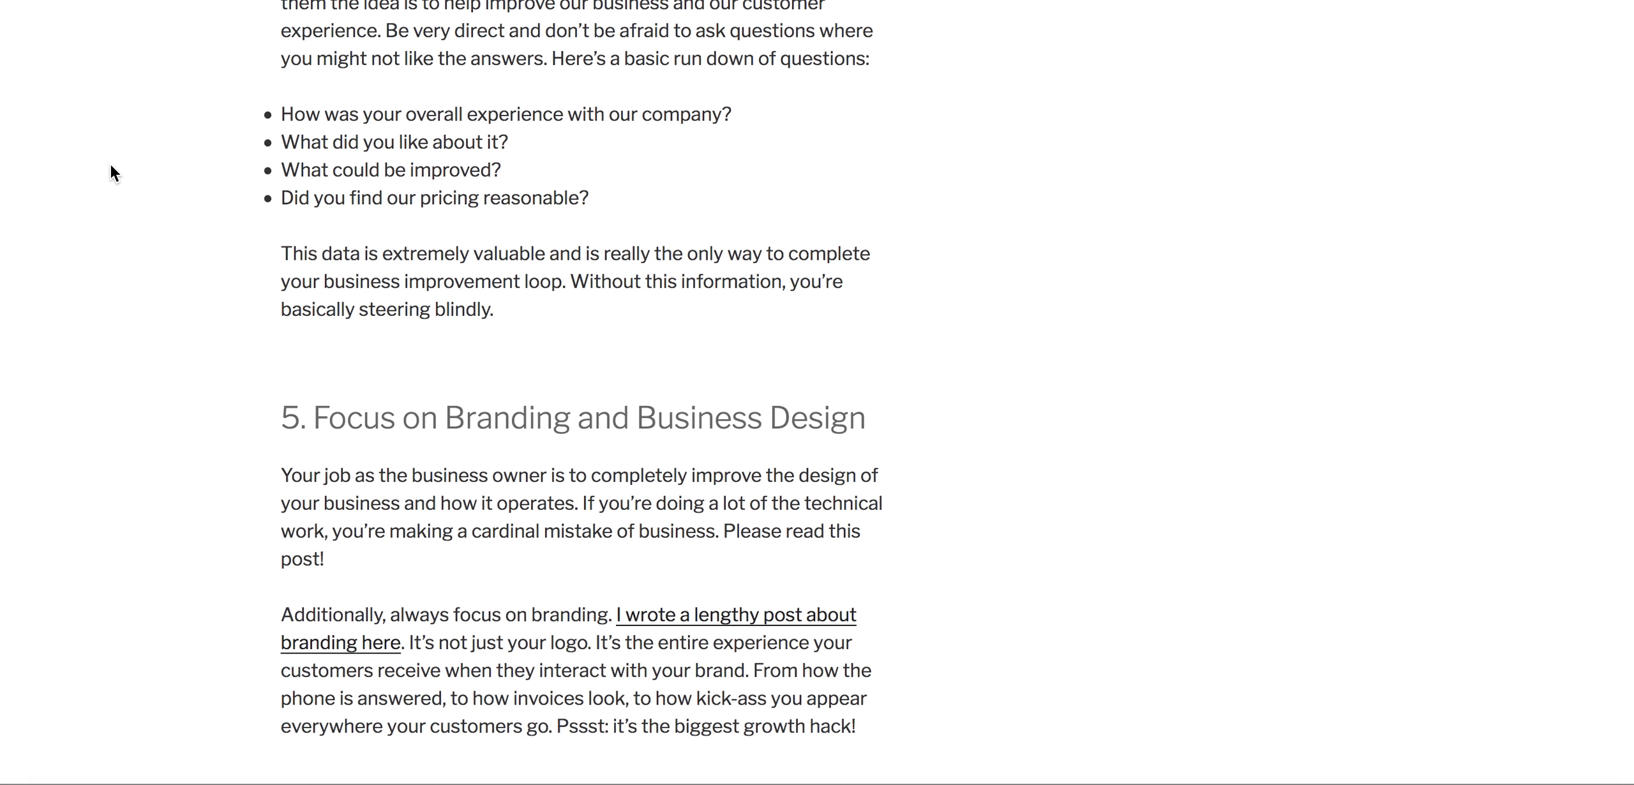
scroll("down", 3)
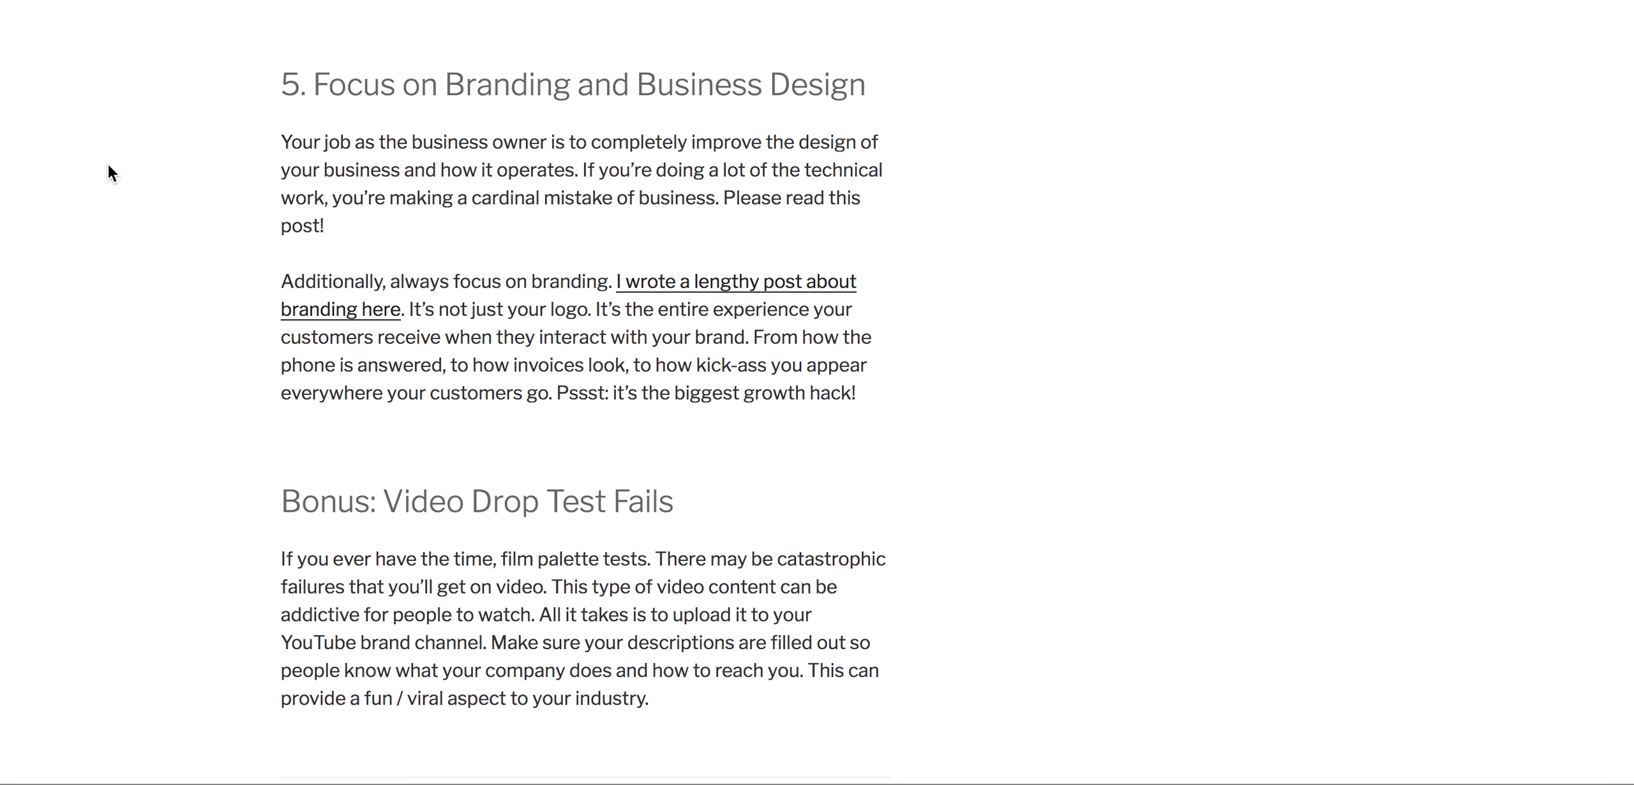
scroll("down", 3)
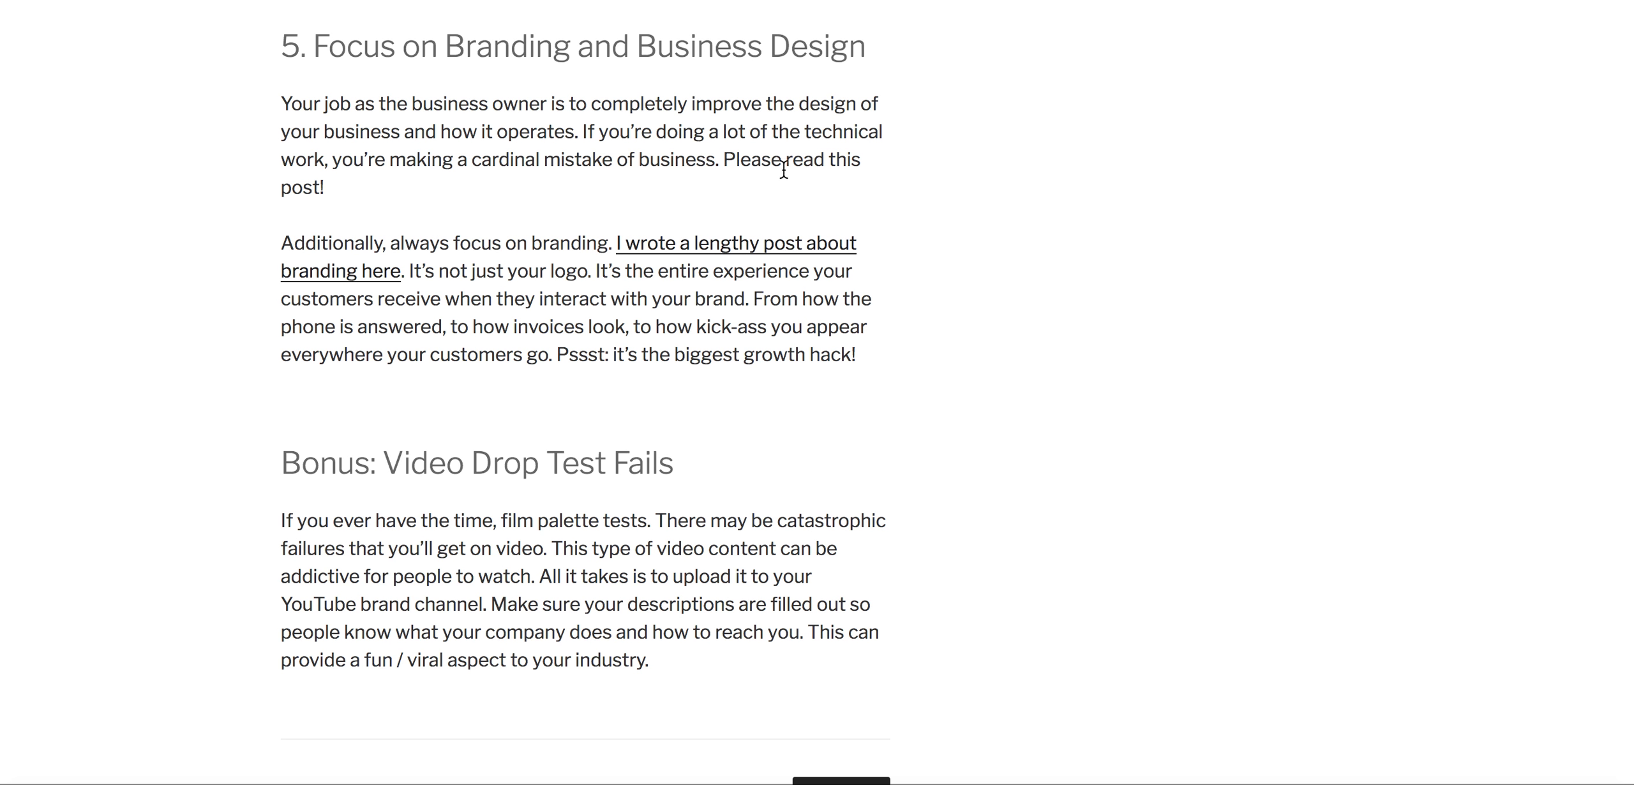
mouse_move(800, 259)
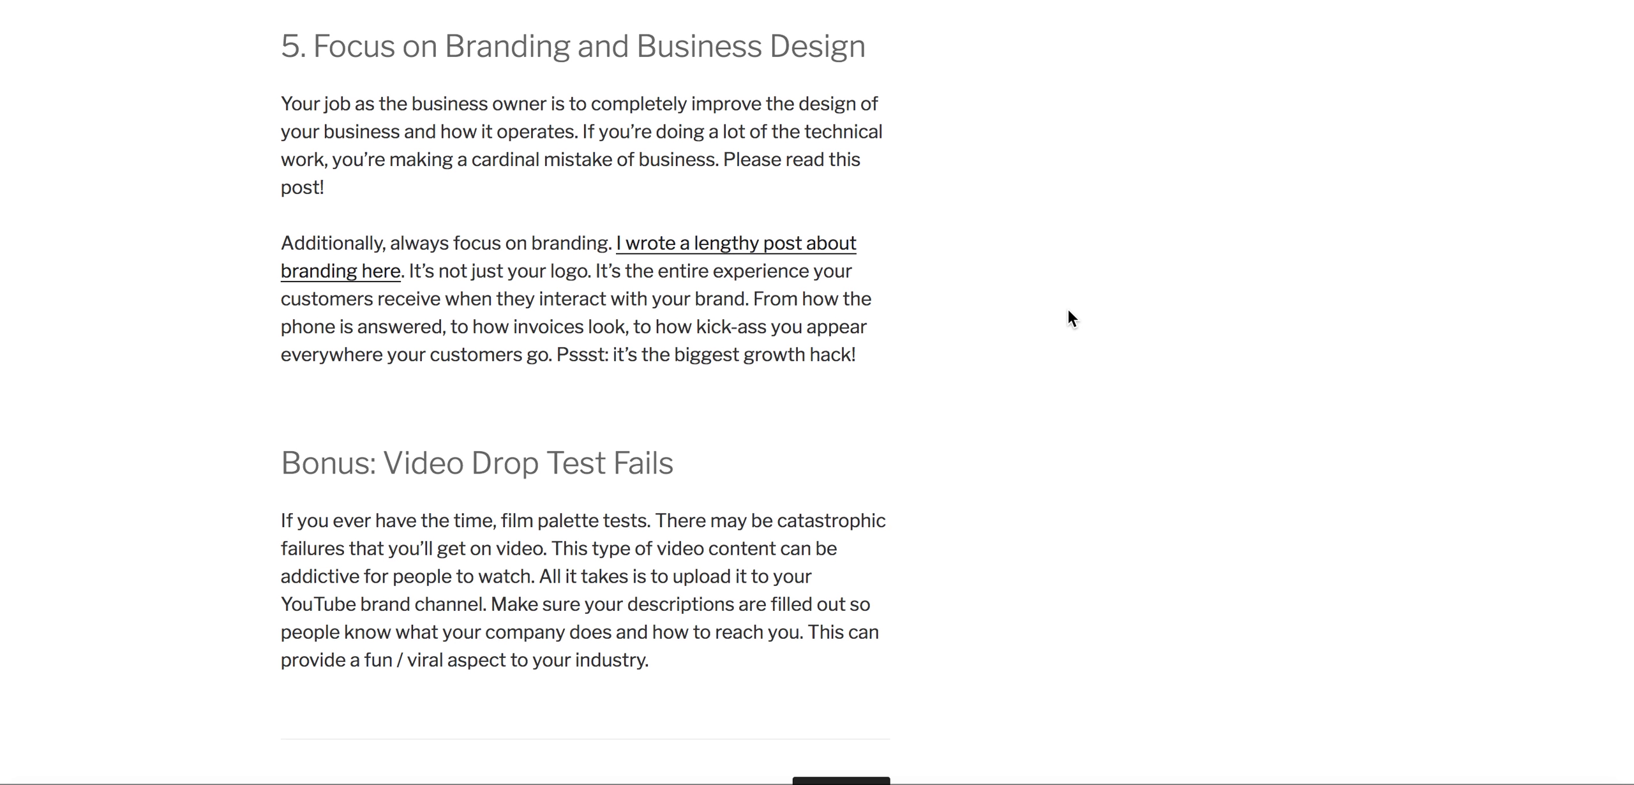
scroll("down", 3)
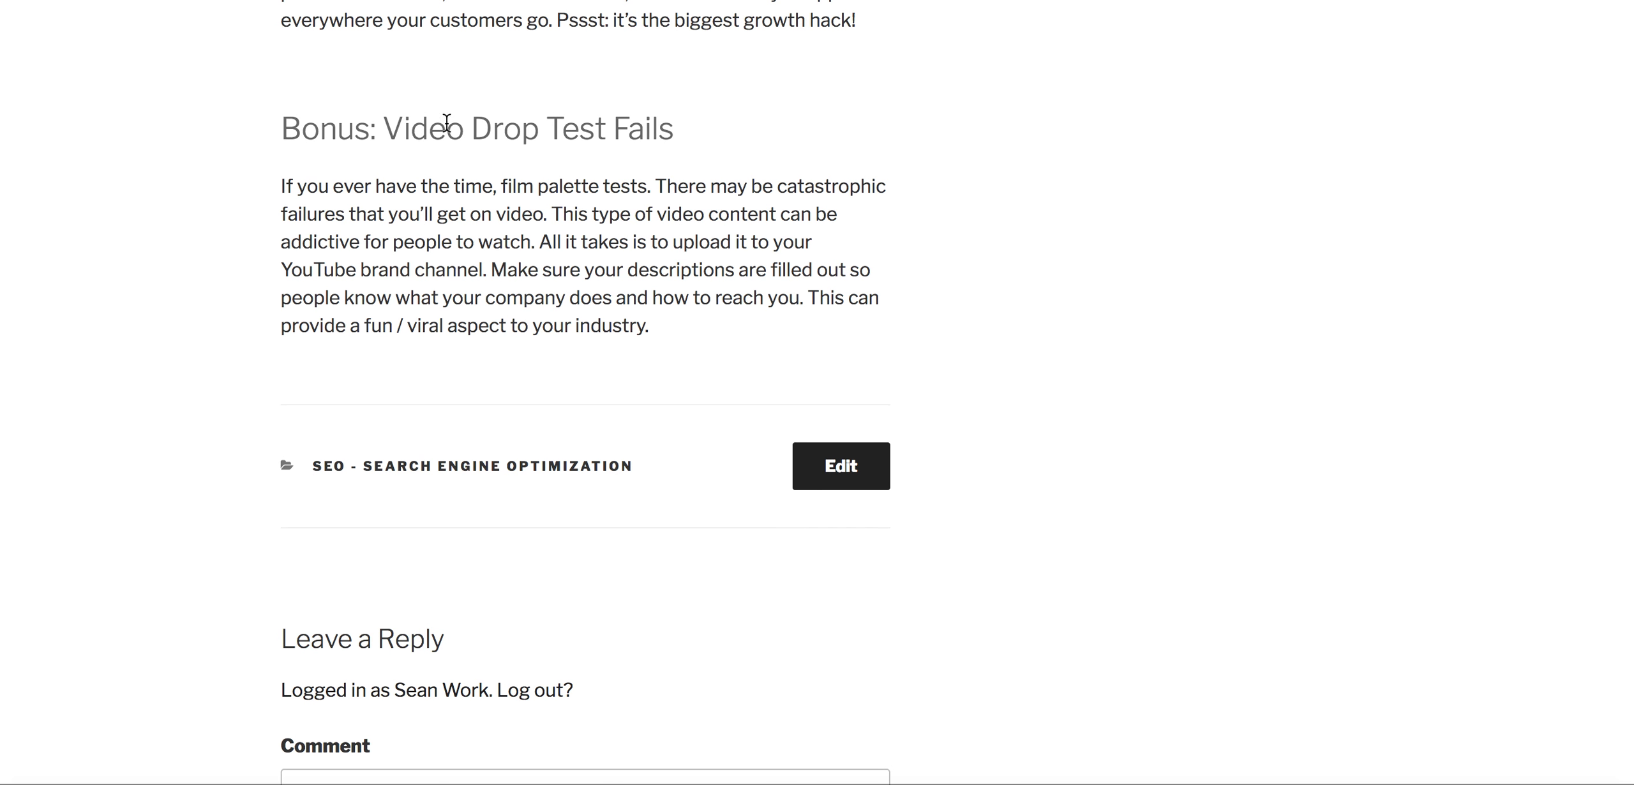
scroll("down", 3)
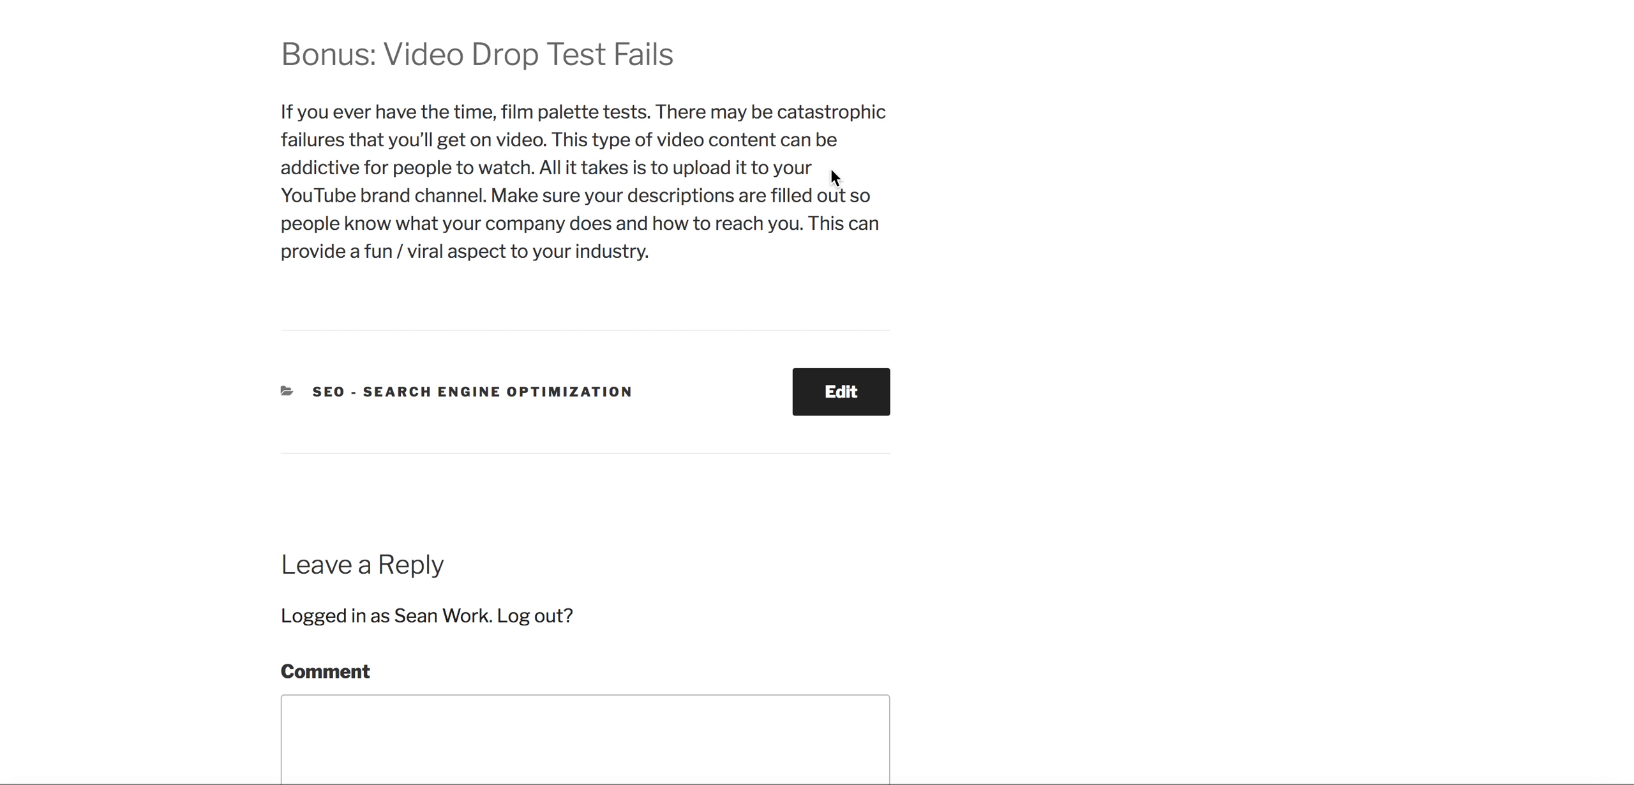
mouse_move(905, 119)
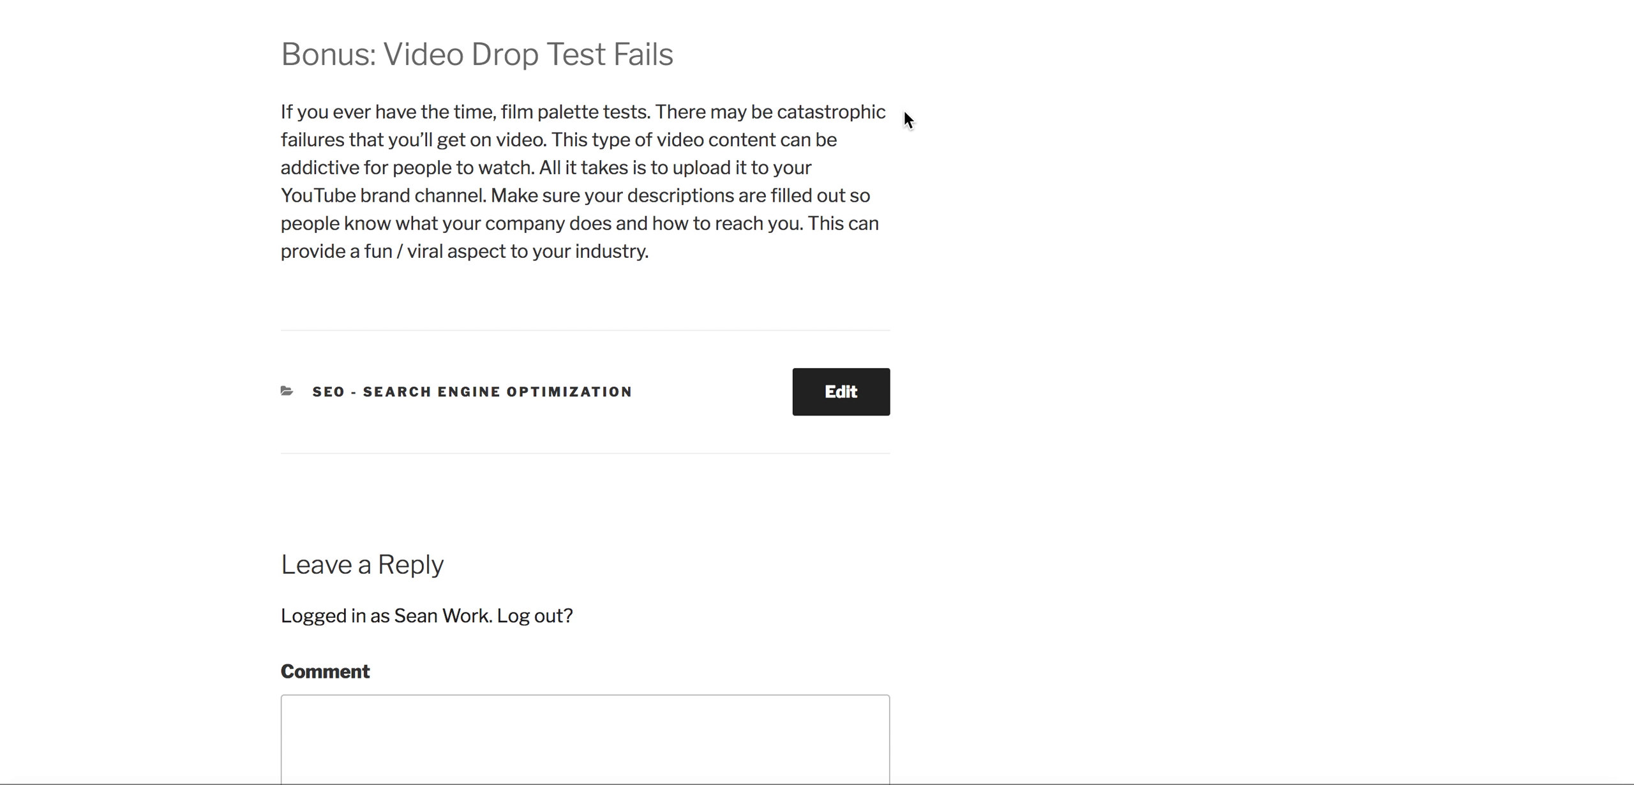
mouse_move(1028, 91)
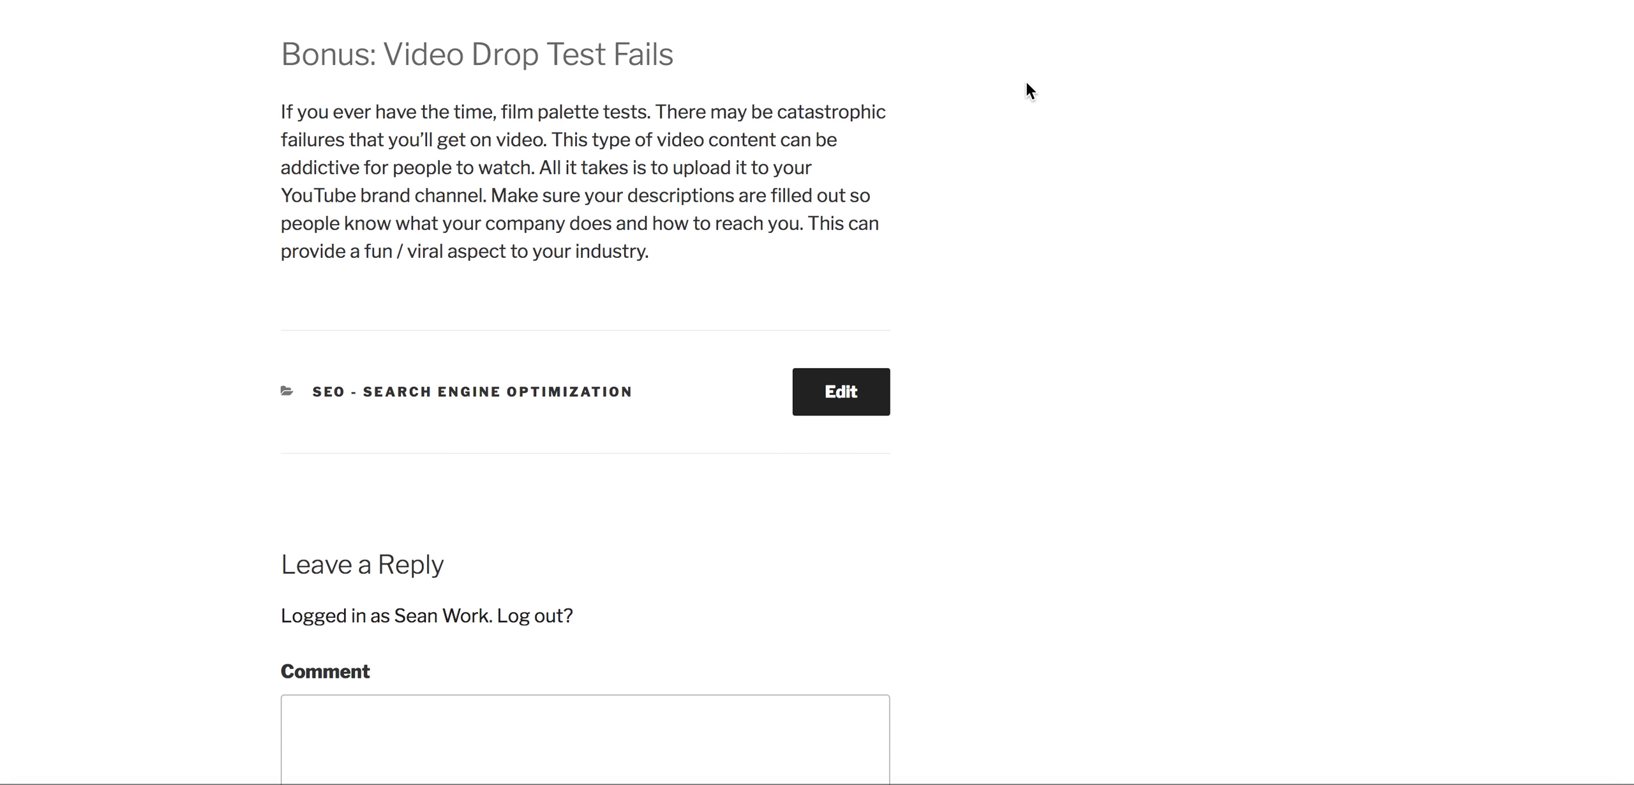